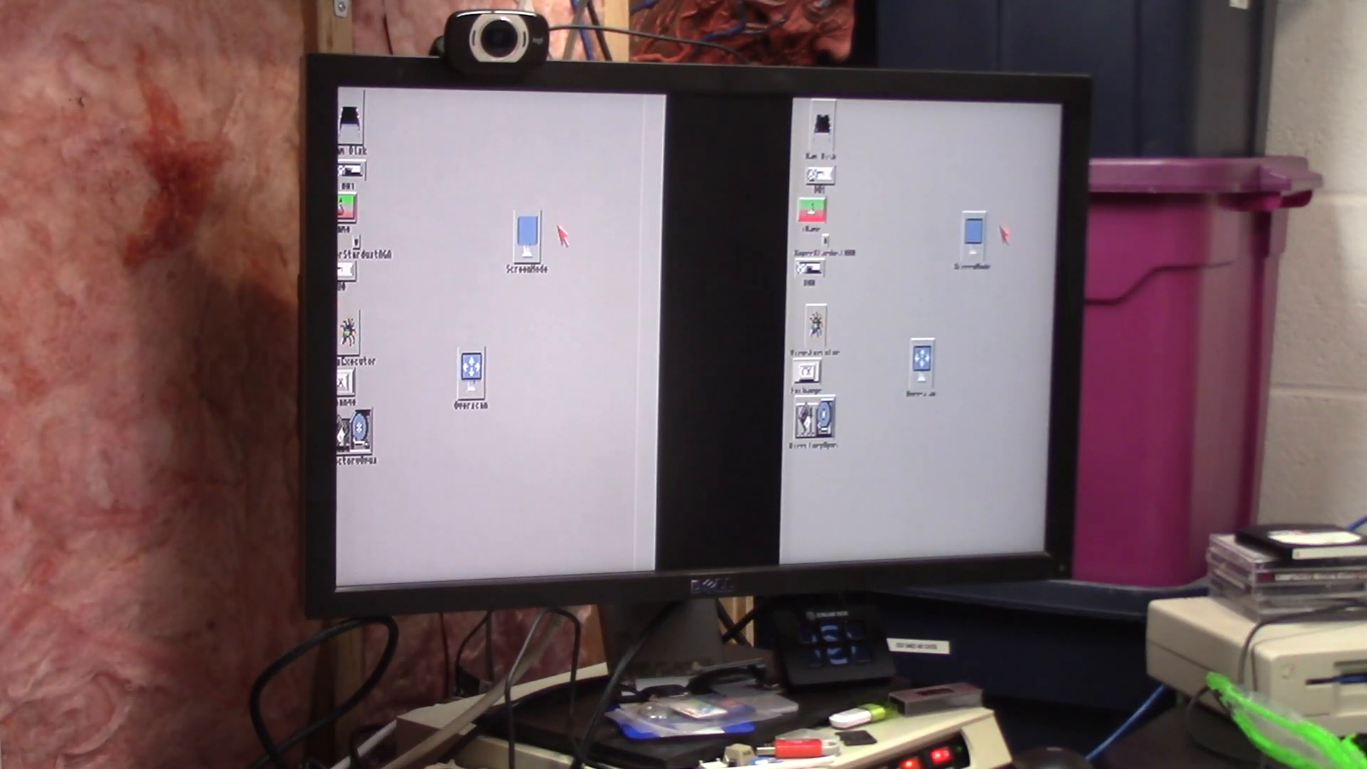
- In ScreenMode prefs, select NTSC:High Res Laced as the display mode and test it
{"action": "double_click", "coordinate": [524, 225]}
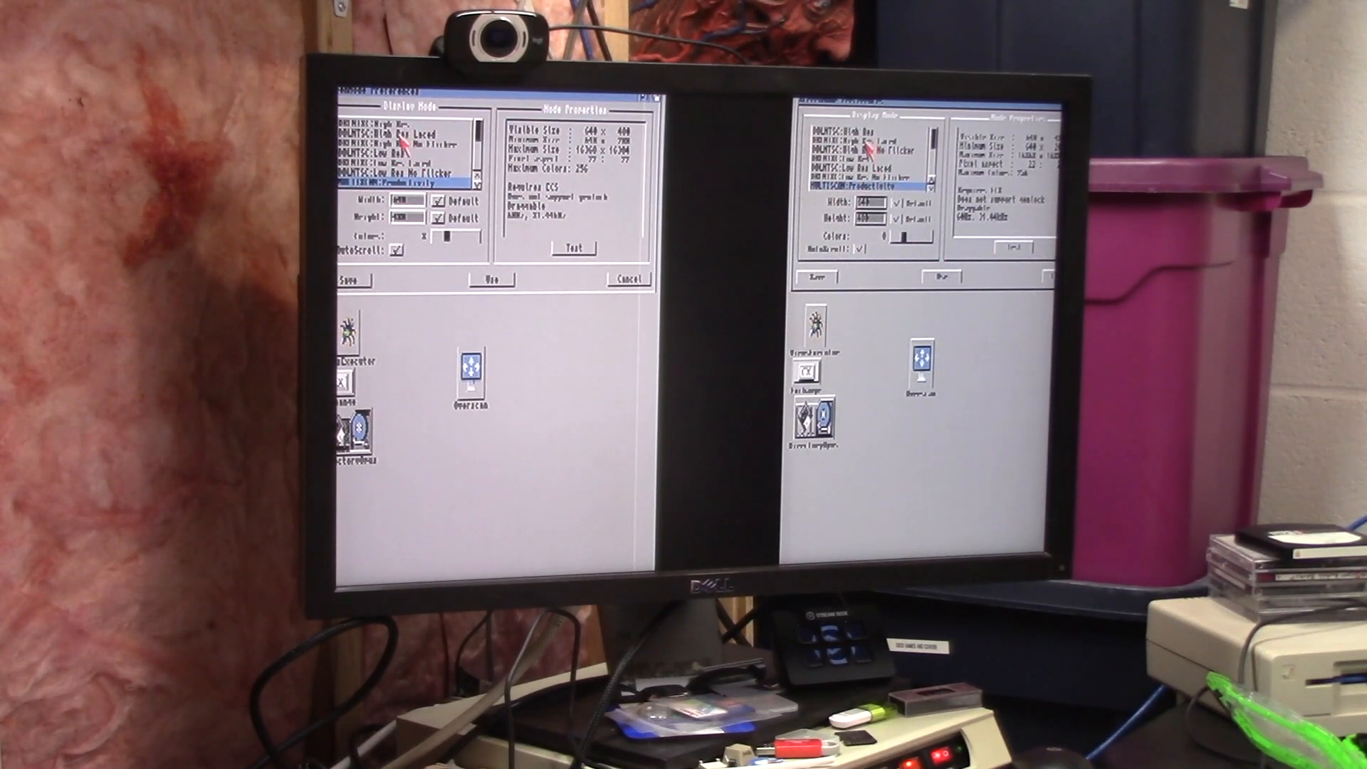
{"action": "left_click", "coordinate": [404, 139]}
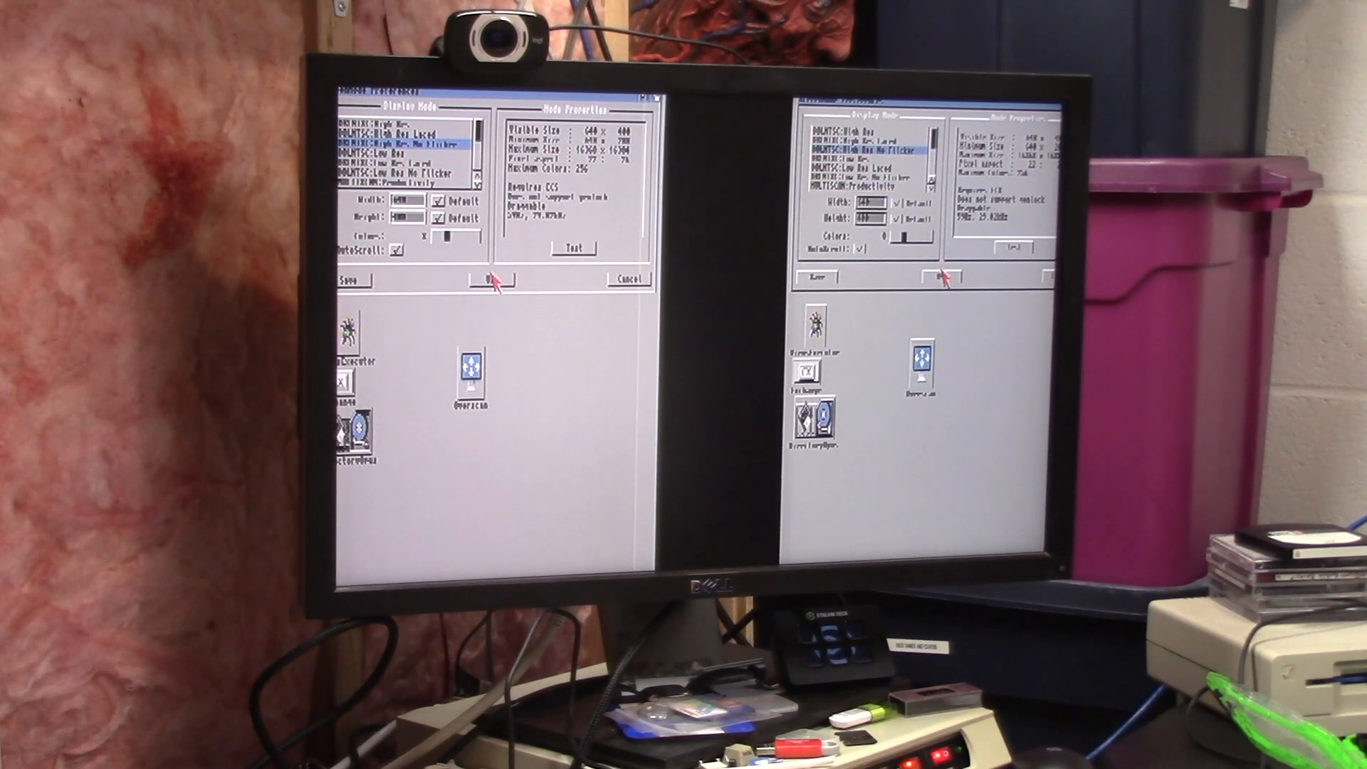
{"action": "left_click", "coordinate": [493, 279]}
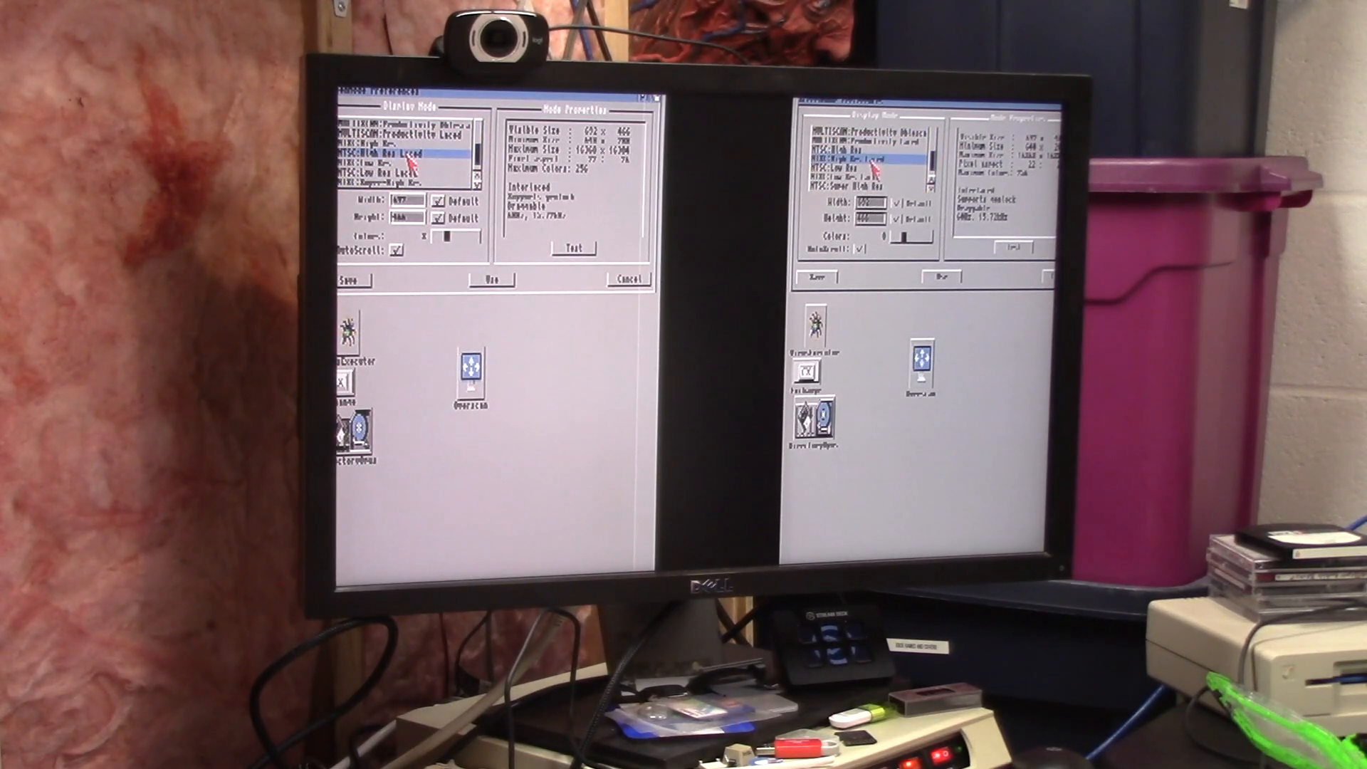
- Save NTSC:High Res Laced in ScreenMode preferences so Workbench reopens in that mode
{"action": "left_click", "coordinate": [489, 280]}
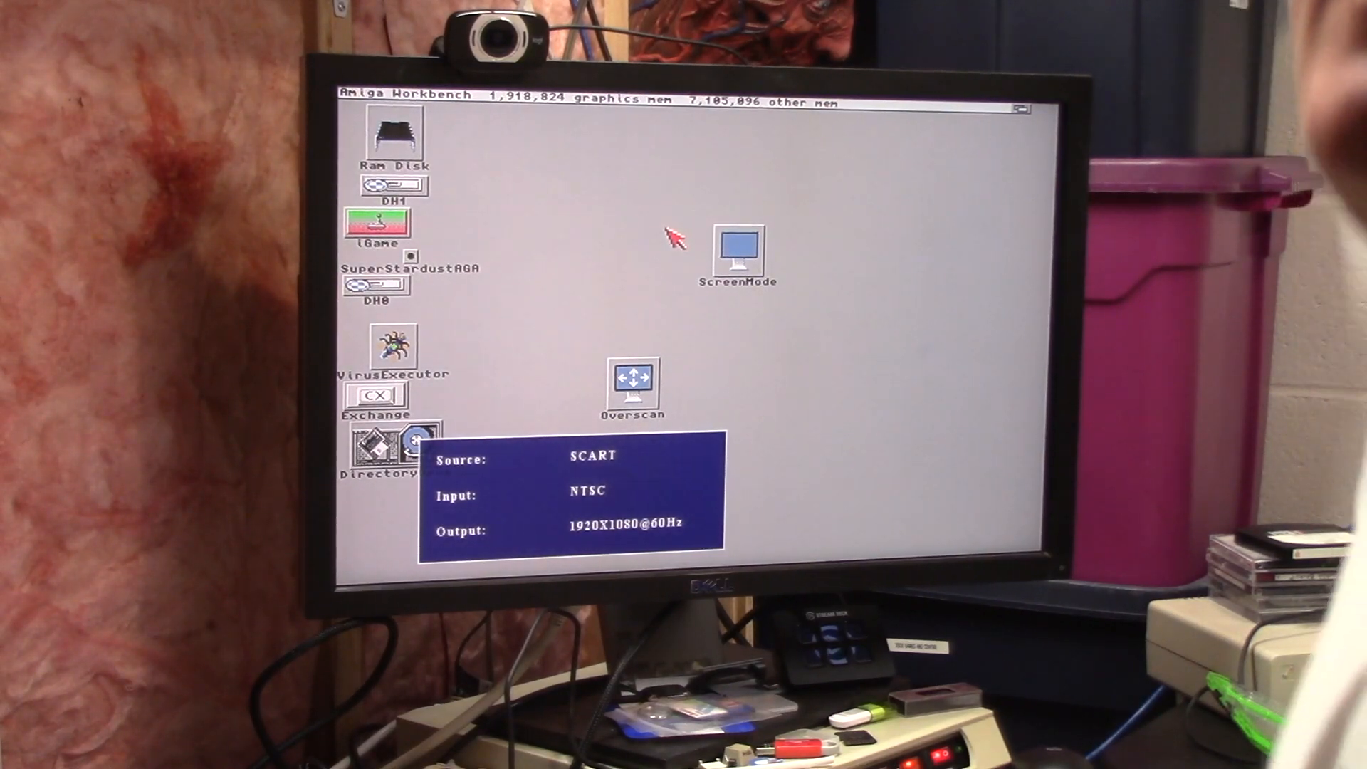
{"action": "mouse_move", "coordinate": [405, 268]}
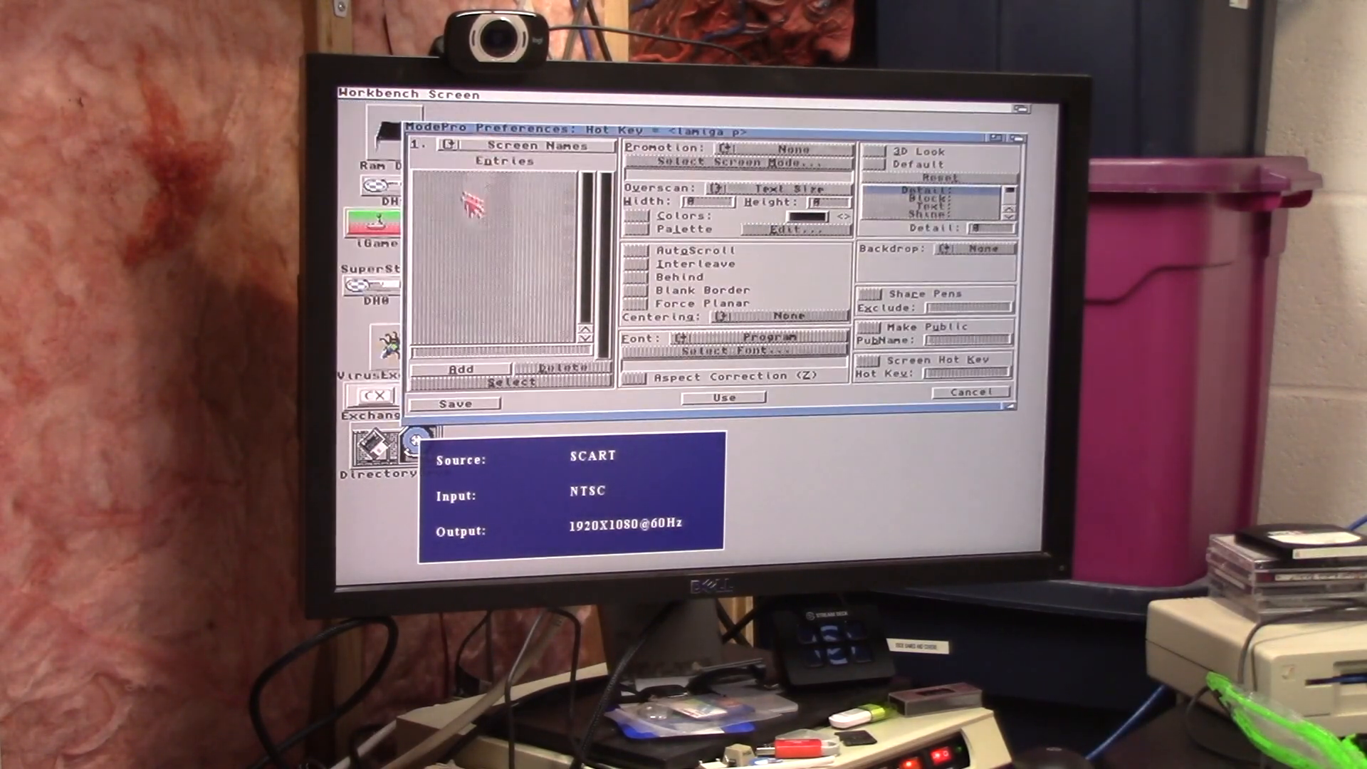
- Save ModePro with an empty Entries list, then reopen it and cancel
{"action": "left_click", "coordinate": [451, 145]}
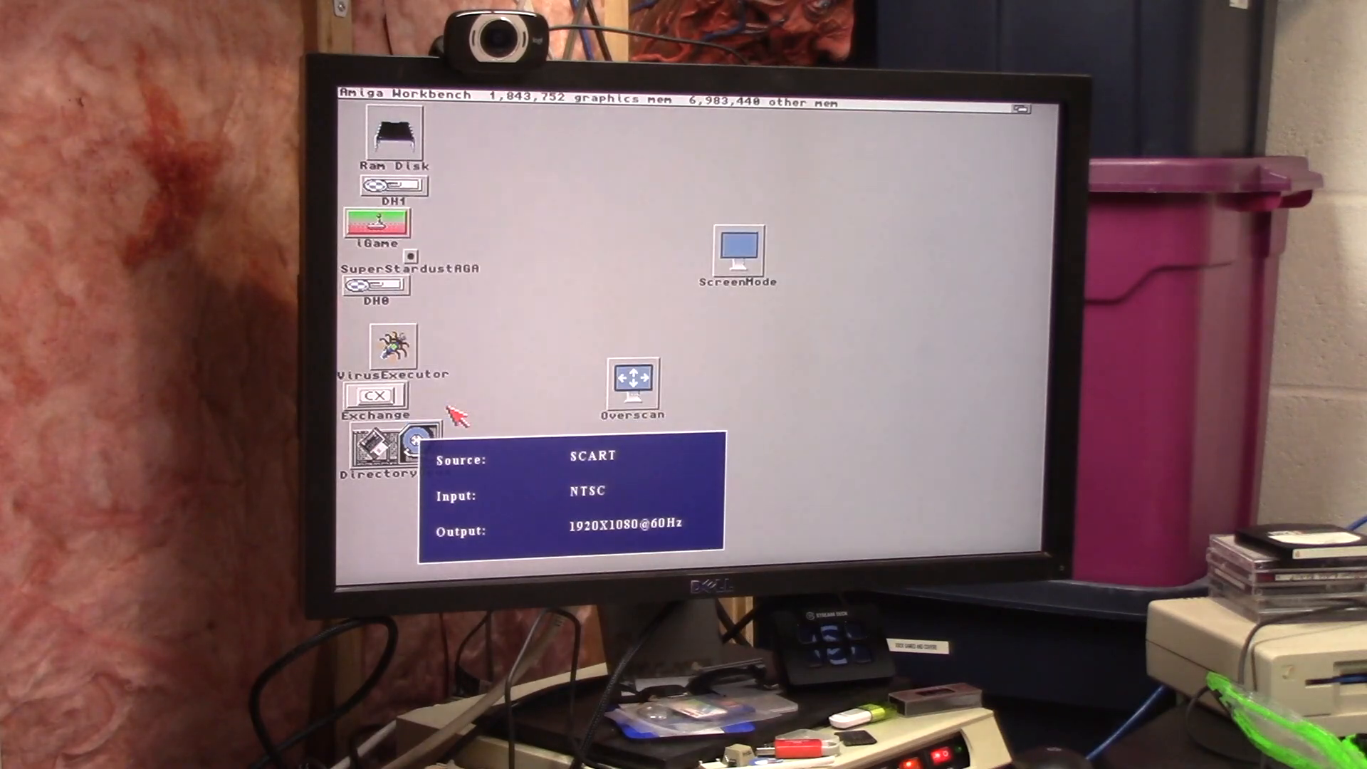
{"action": "mouse_move", "coordinate": [542, 245]}
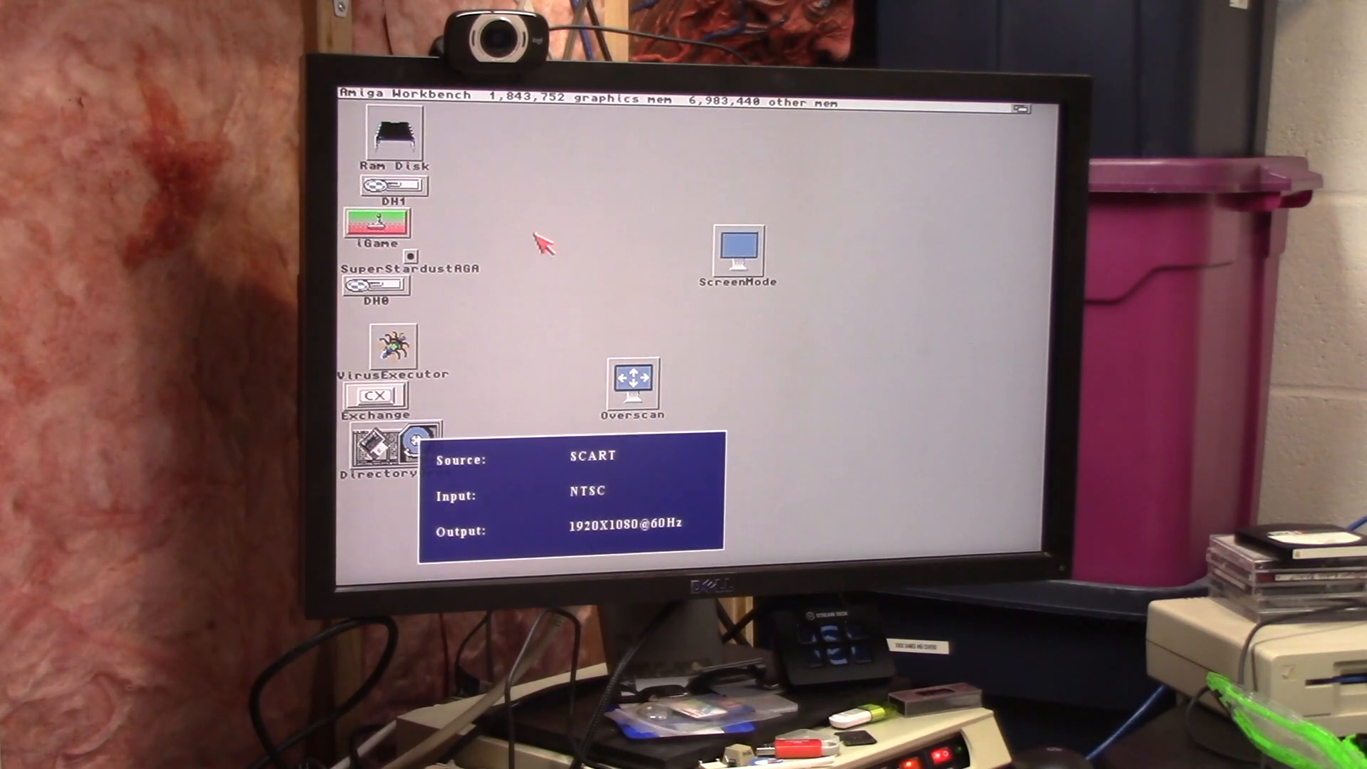
{"action": "double_click", "coordinate": [738, 253]}
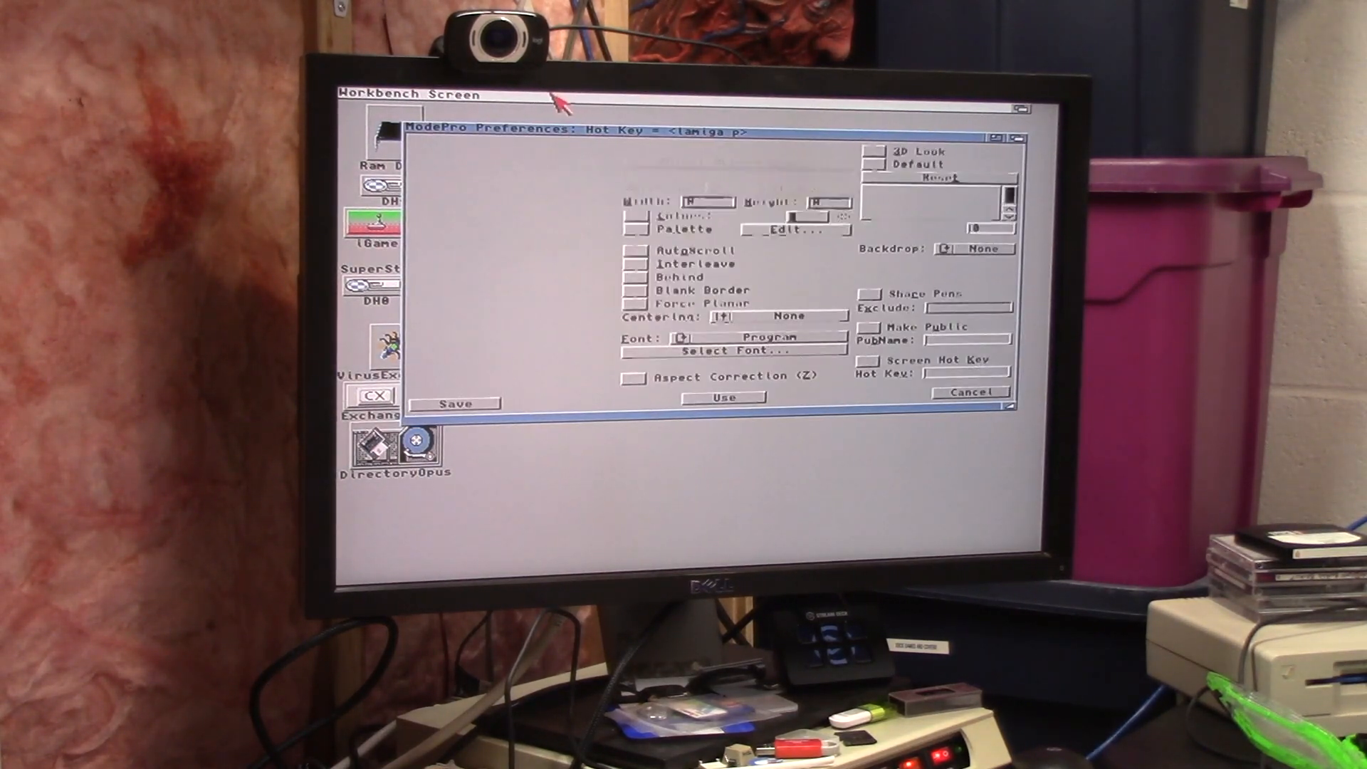
{"action": "left_click", "coordinate": [504, 94]}
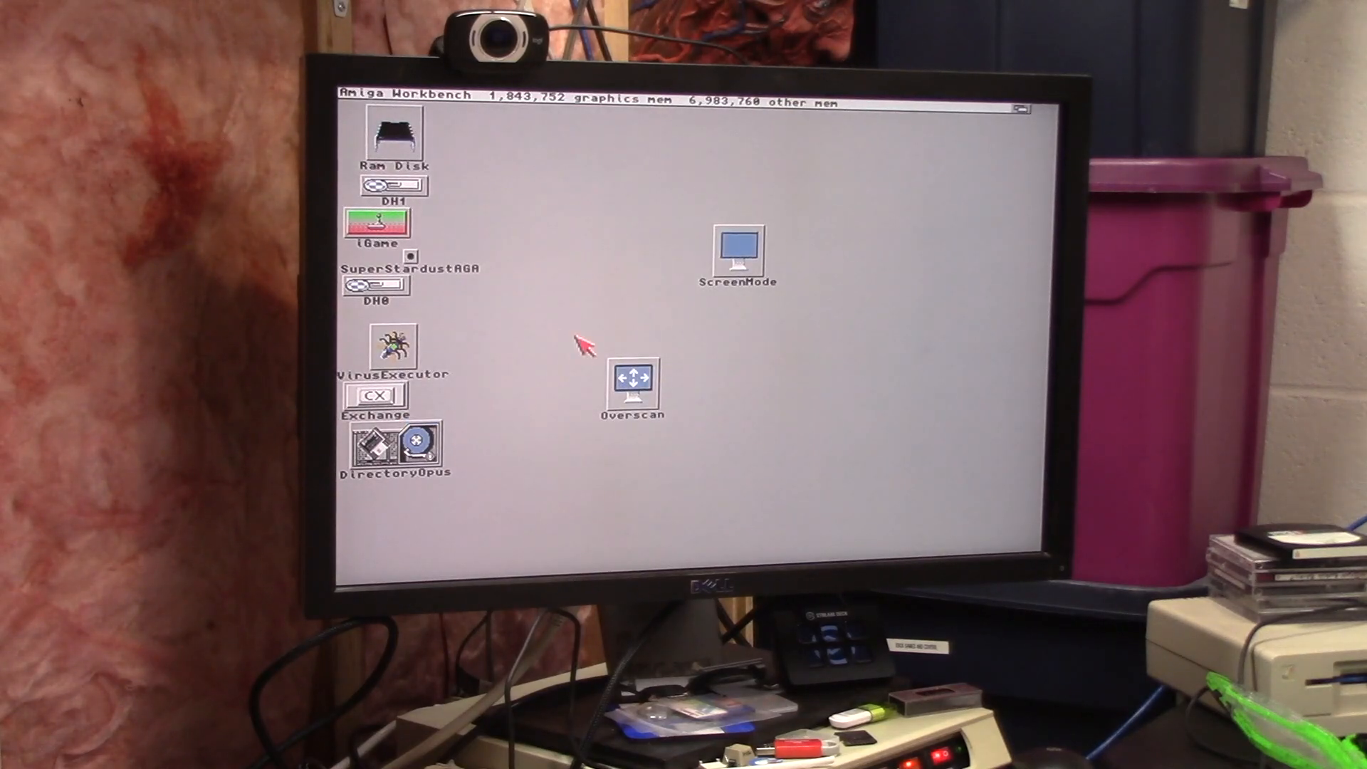
{"action": "mouse_move", "coordinate": [580, 323]}
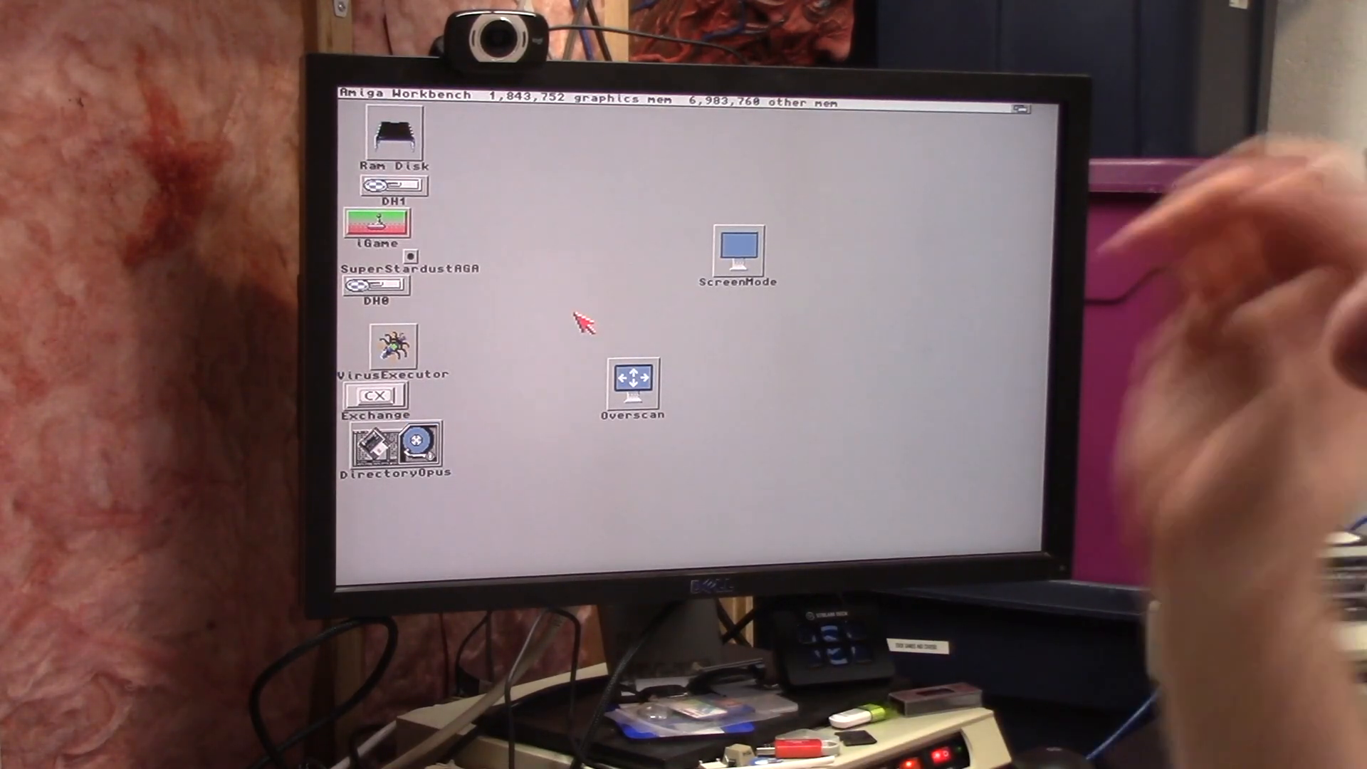
{"action": "mouse_move", "coordinate": [410, 260]}
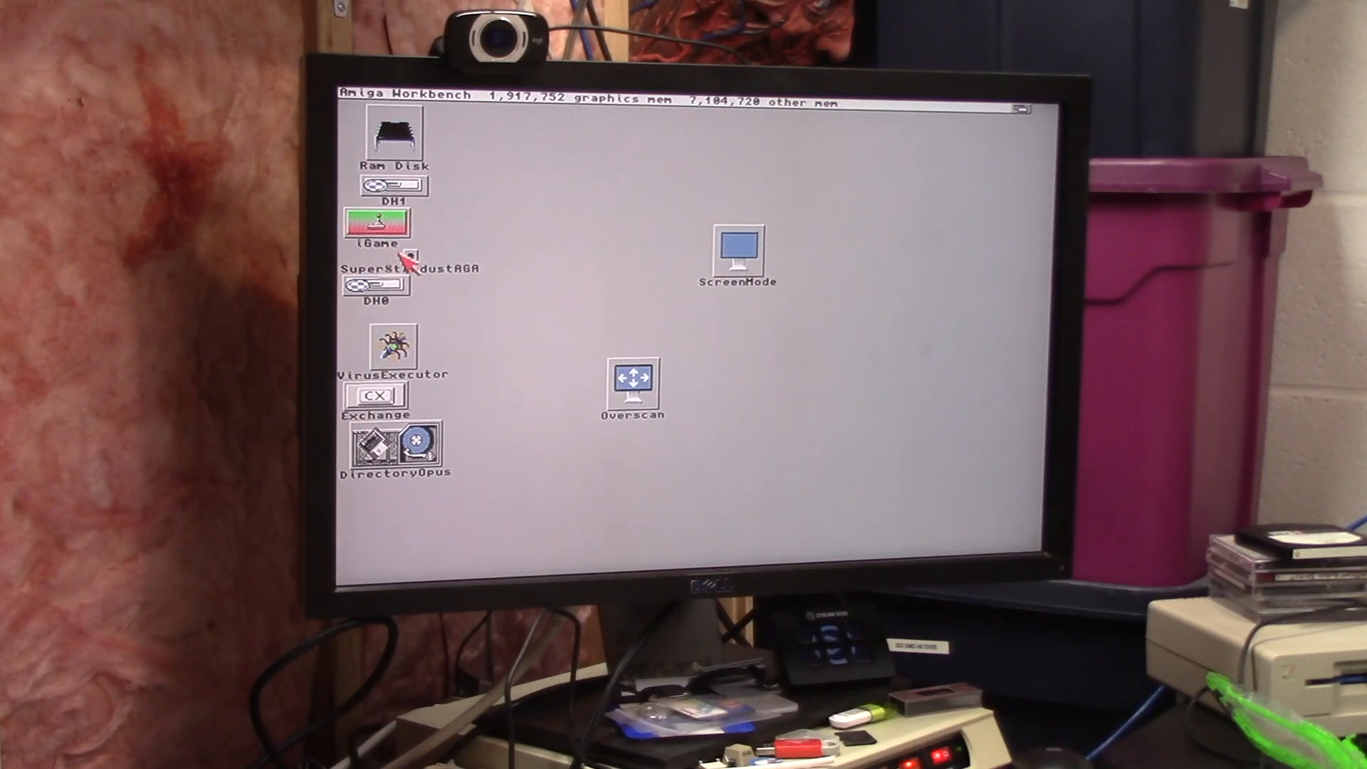